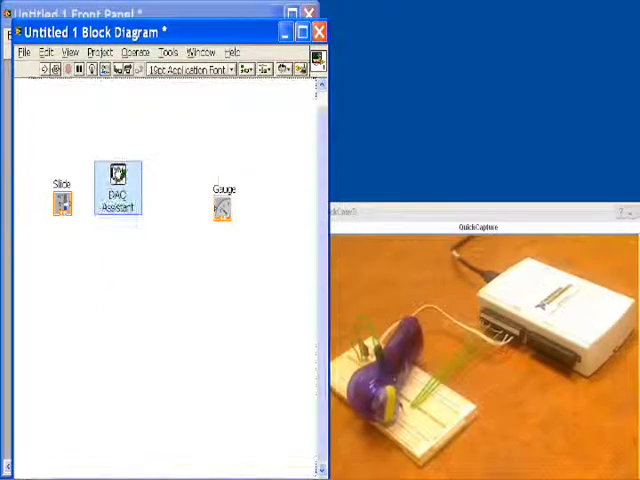
Configure the first DAQ Assistant as an analog voltage output on channel ao0
double_click(116, 196)
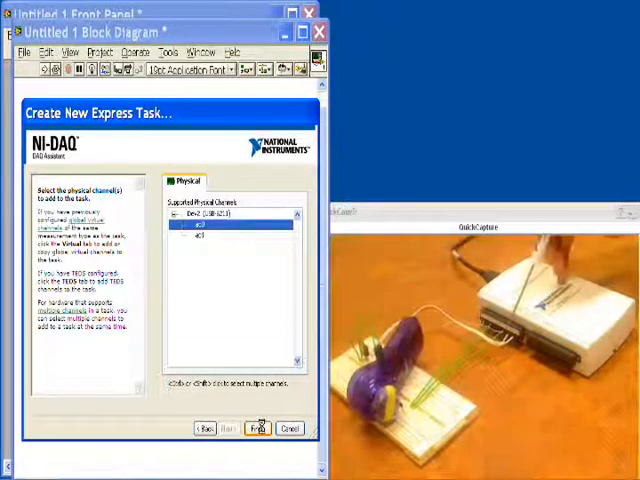
left_click(256, 428)
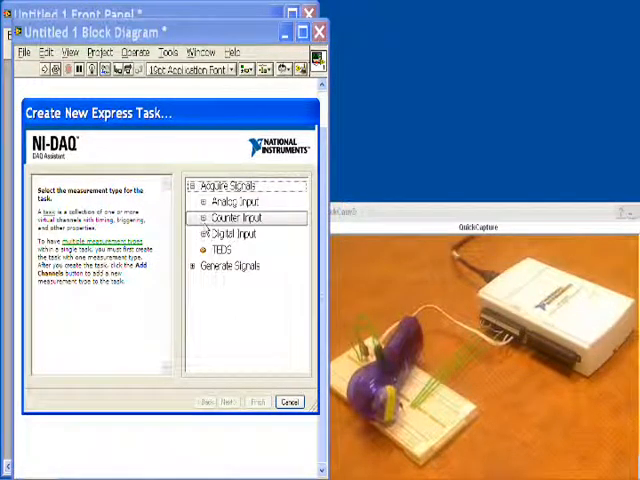
Configure the second DAQ Assistant as a counter input measuring frequency on the counter channel
left_click(200, 216)
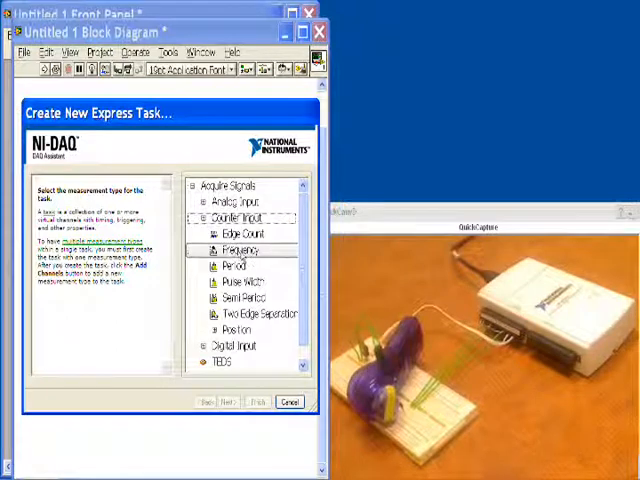
left_click(224, 402)
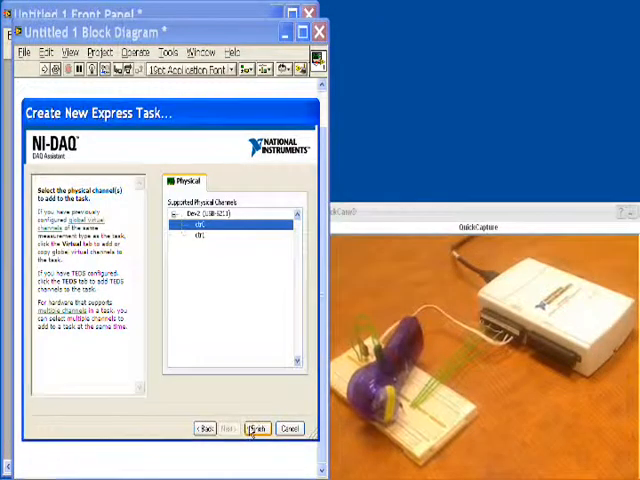
left_click(256, 428)
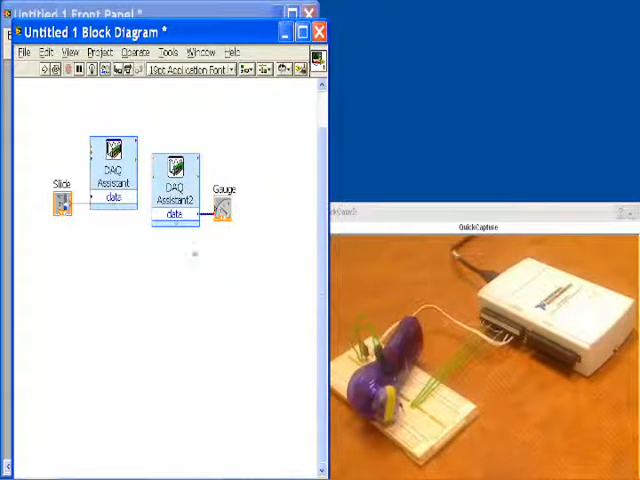
mouse_move(170, 168)
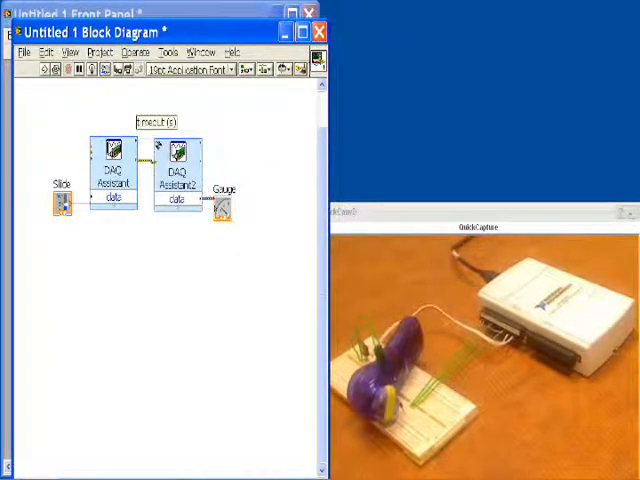
Wire slide to the output task and frequency task to the gauge inside a while loop
right_click(180, 170)
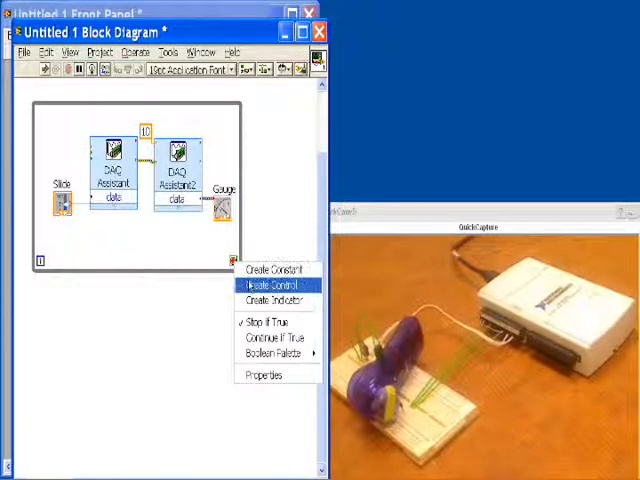
Add a loop stop control and configure a third DAQ Assistant for analog output
left_click(268, 286)
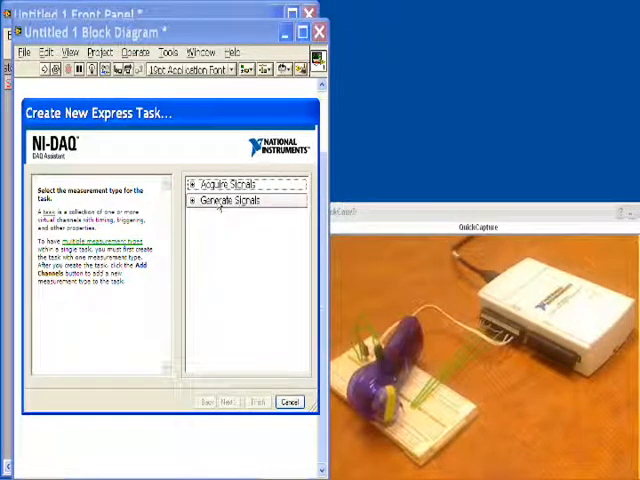
left_click(200, 200)
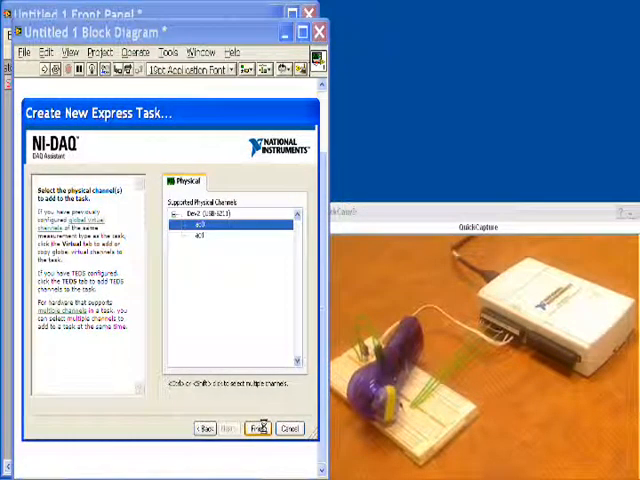
left_click(258, 428)
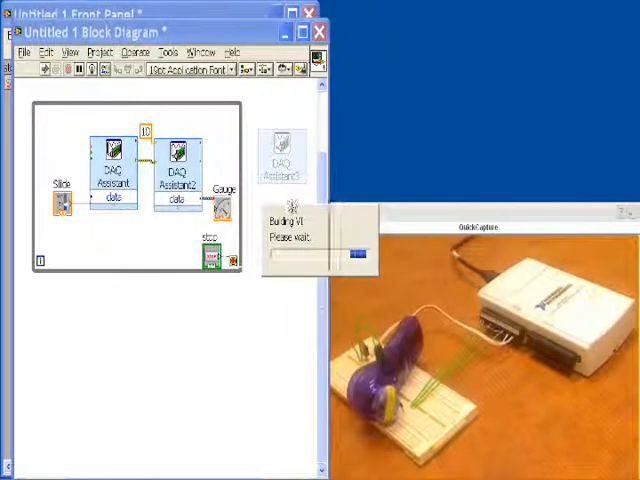
Feed the third DAQ Assistant's data input with a constant to zero the output
right_click(282, 160)
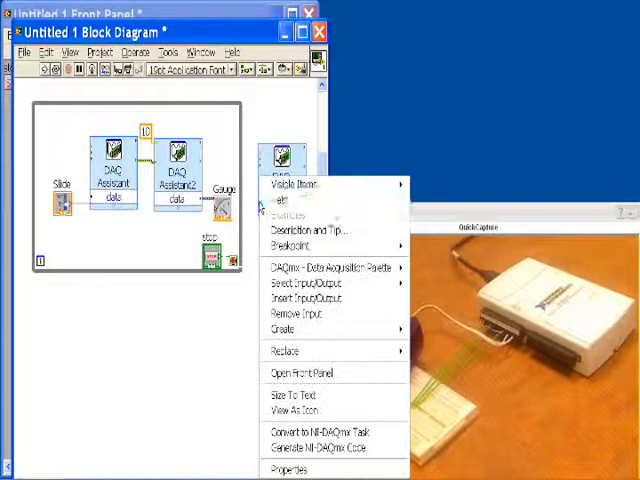
mouse_move(284, 328)
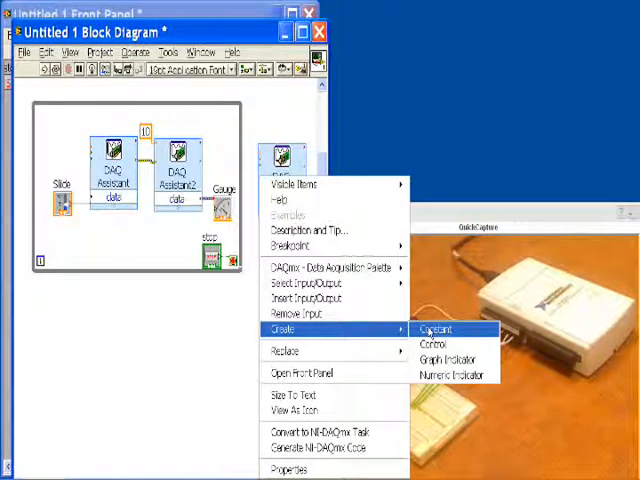
left_click(432, 328)
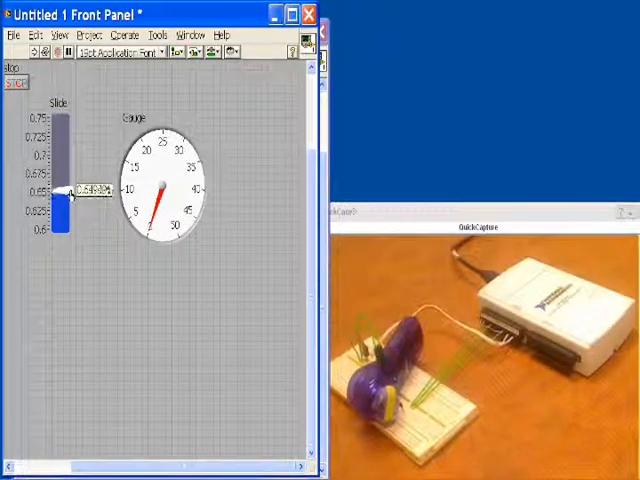
Run the VI and vary the motor voltage slider while the gauge shows measured frequency
left_click_drag(64, 204, 64, 150)
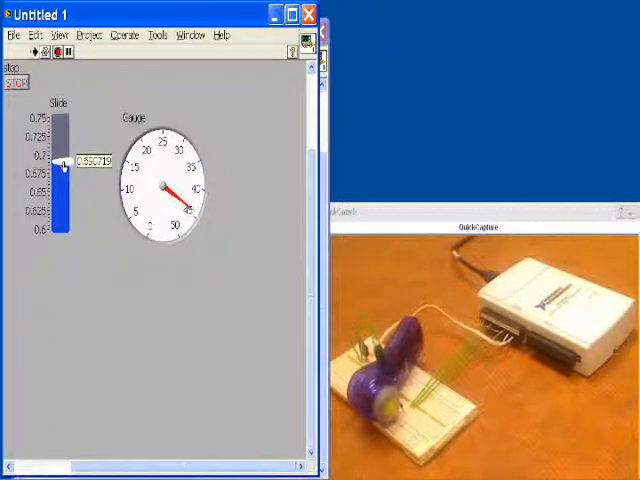
left_click_drag(64, 164, 64, 180)
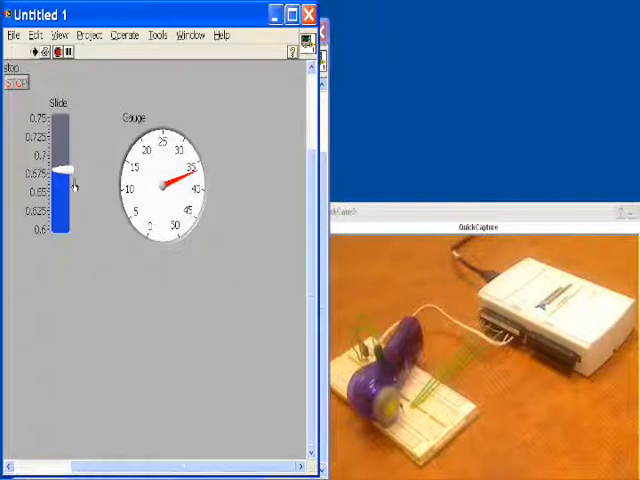
left_click_drag(70, 184, 72, 178)
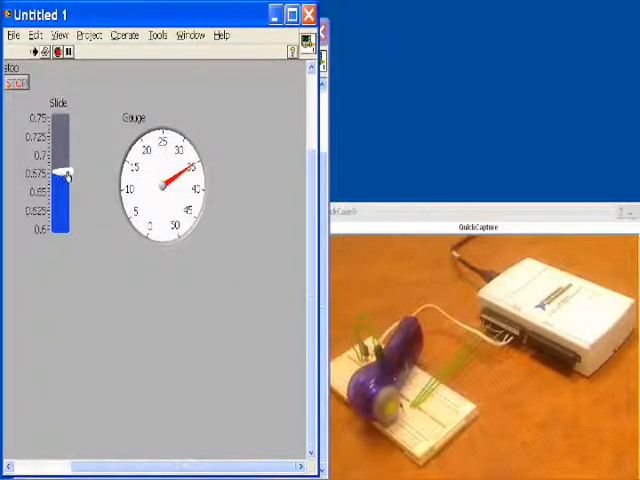
left_click_drag(64, 180, 64, 170)
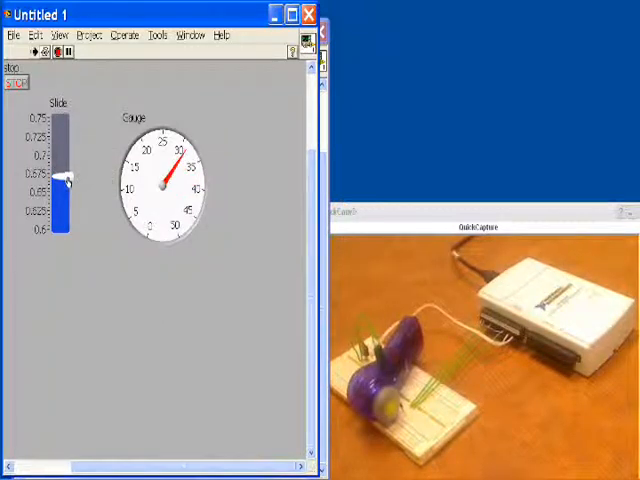
left_click_drag(68, 180, 68, 176)
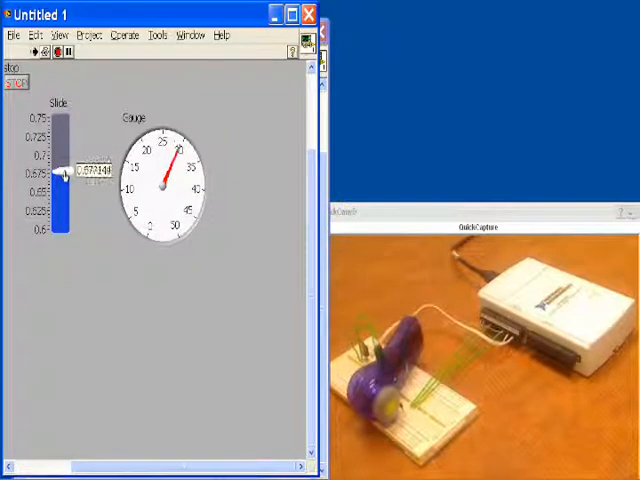